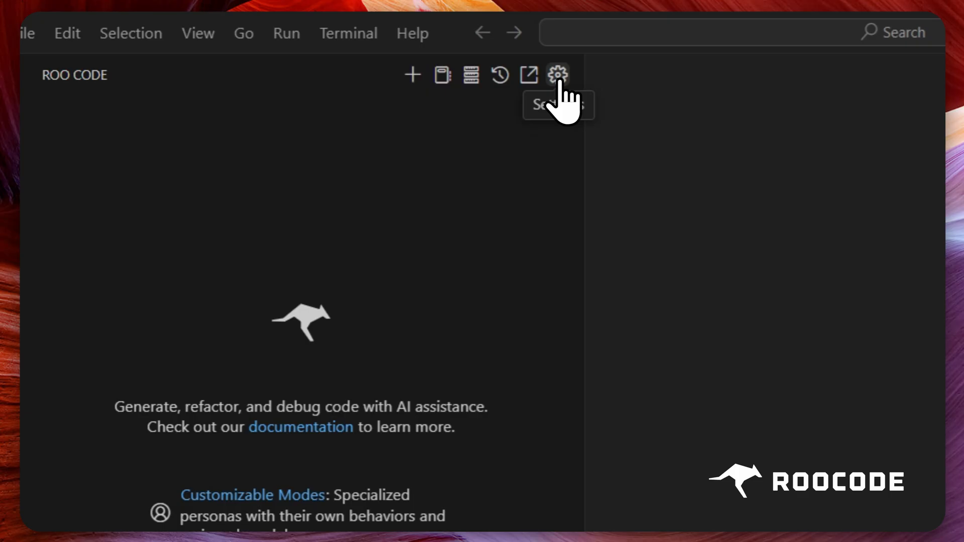
Step: Show Roo Code's Providers settings with only the default configuration profile
left_click(557, 75)
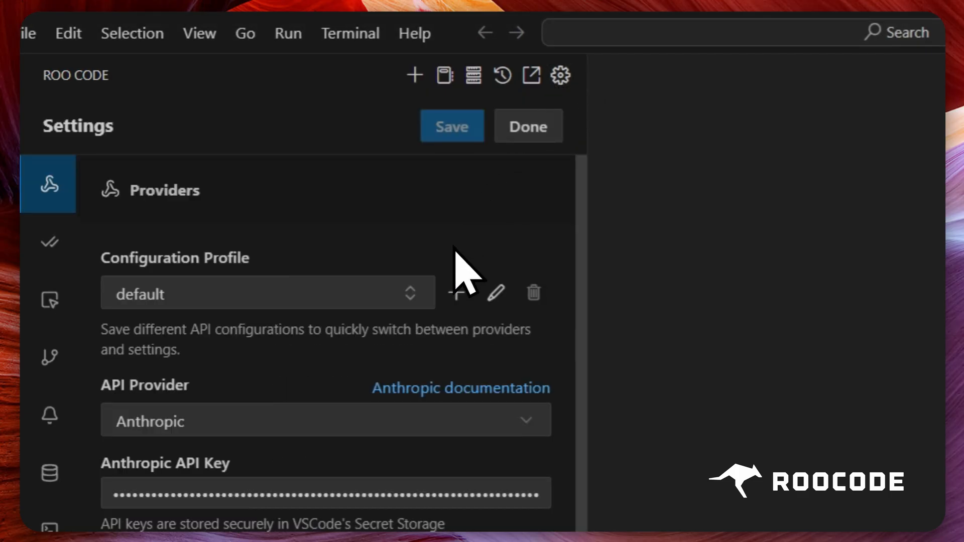
mouse_move(458, 289)
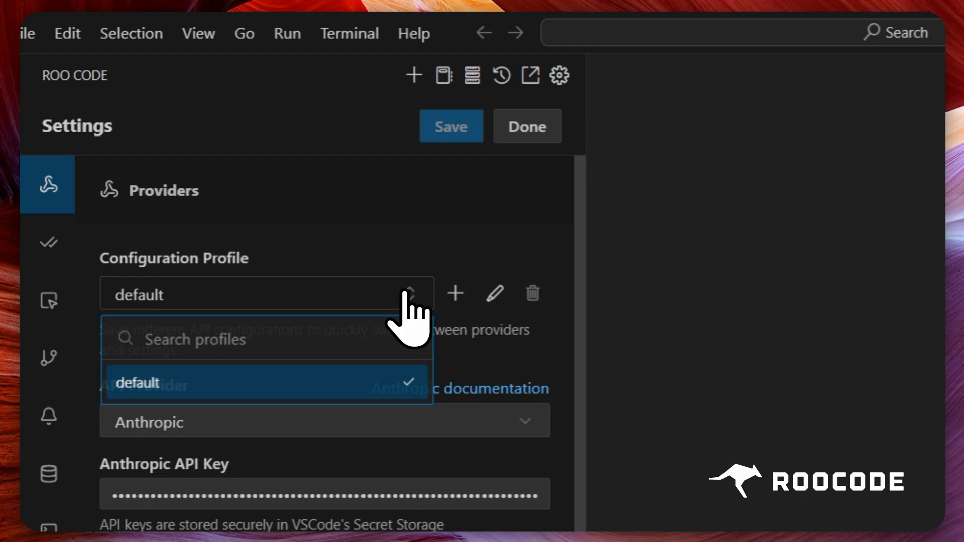
Step: Create a new configuration profile named 'Open Router 3.7 Thinking'
left_click(455, 293)
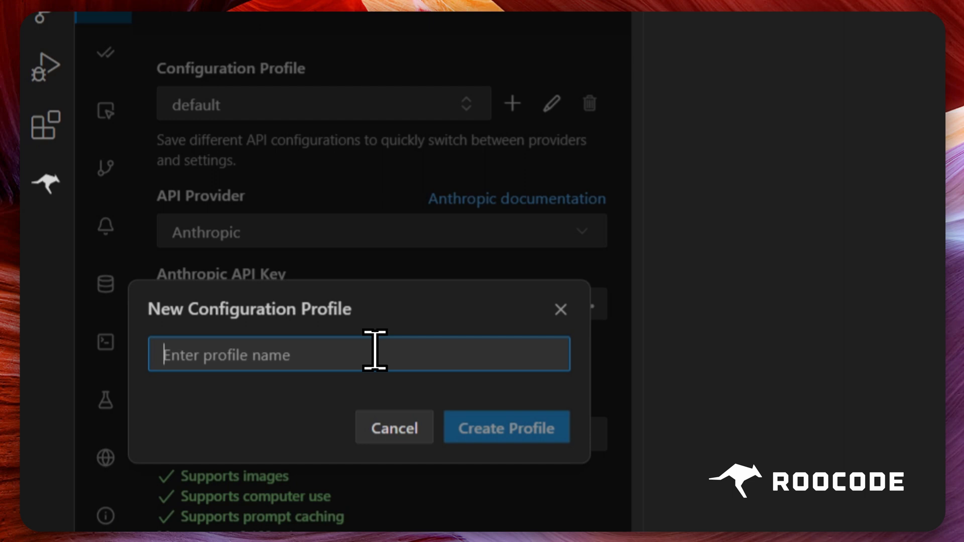
type("Open R")
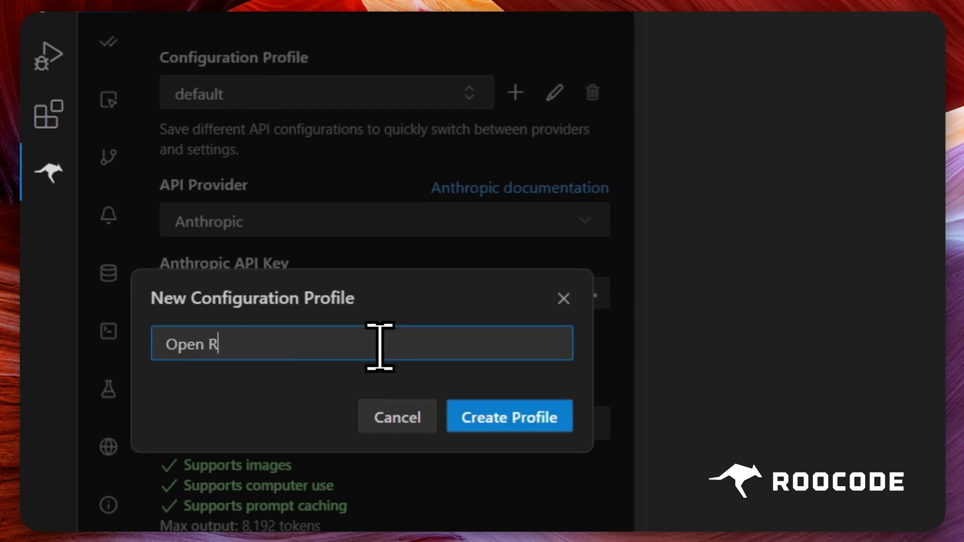
type("outer 3")
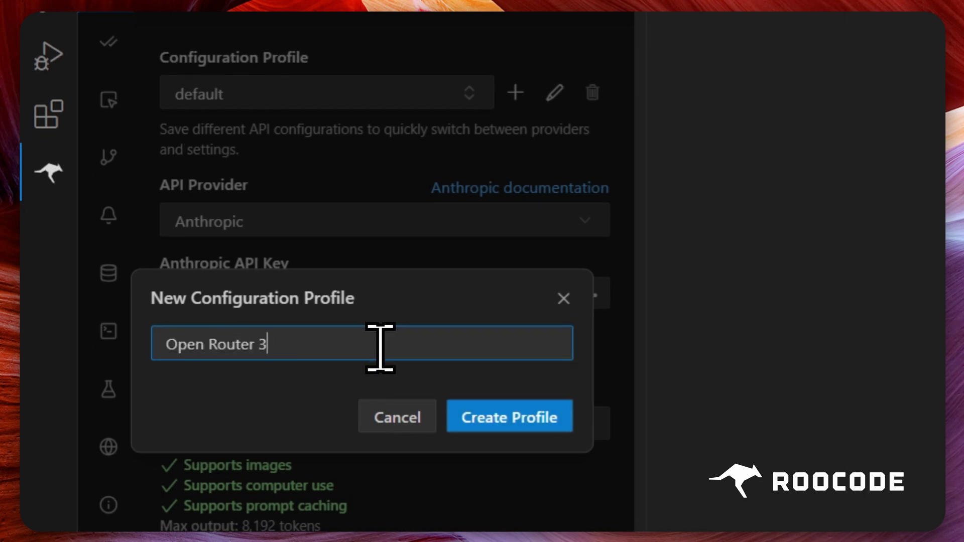
type(".7 Thinking")
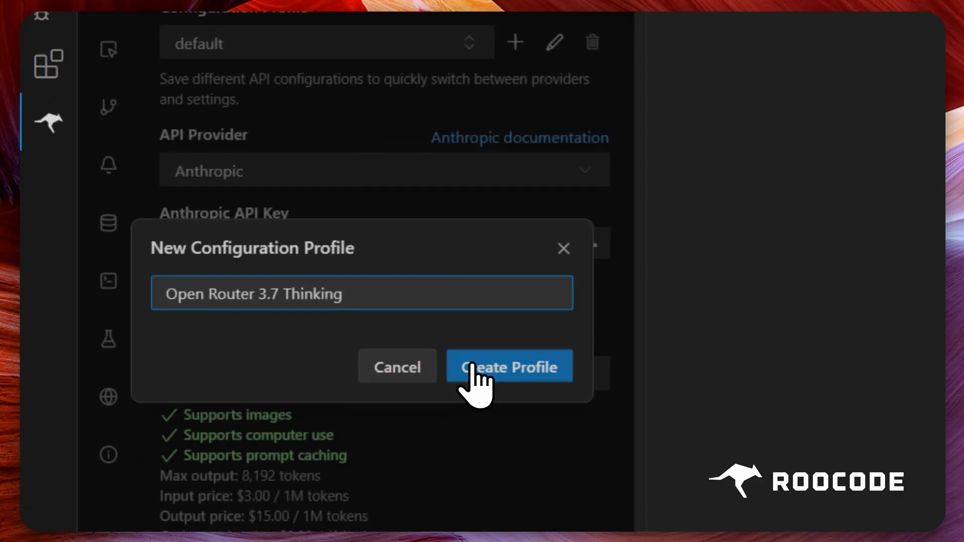
left_click(508, 367)
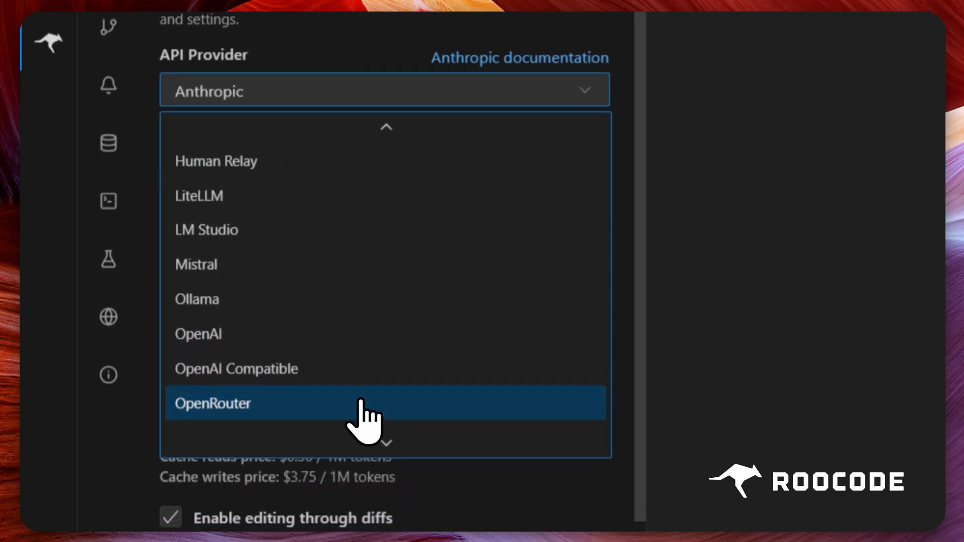
Step: Give the profile the OpenRouter provider with the claude-3.7-sonnet:thinking model and save
left_click(212, 403)
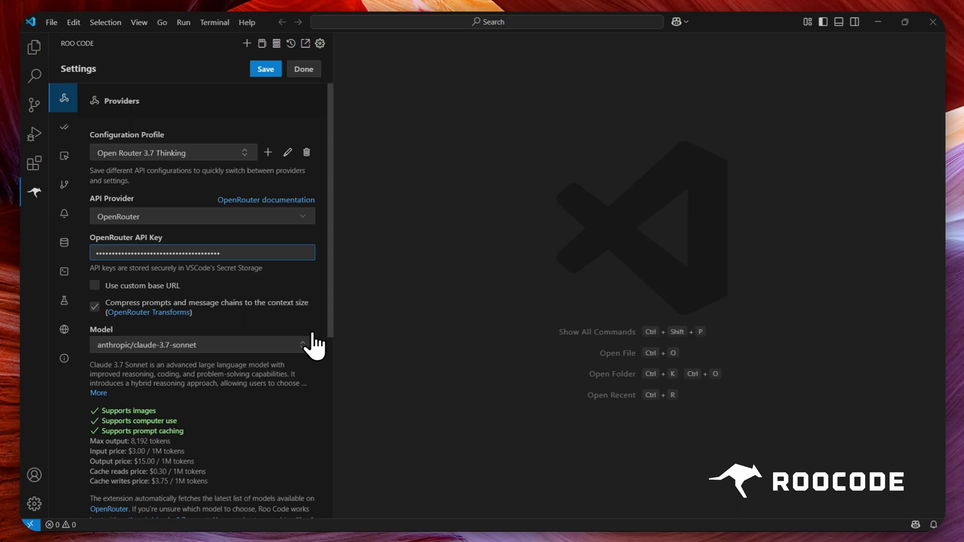
left_click(202, 345)
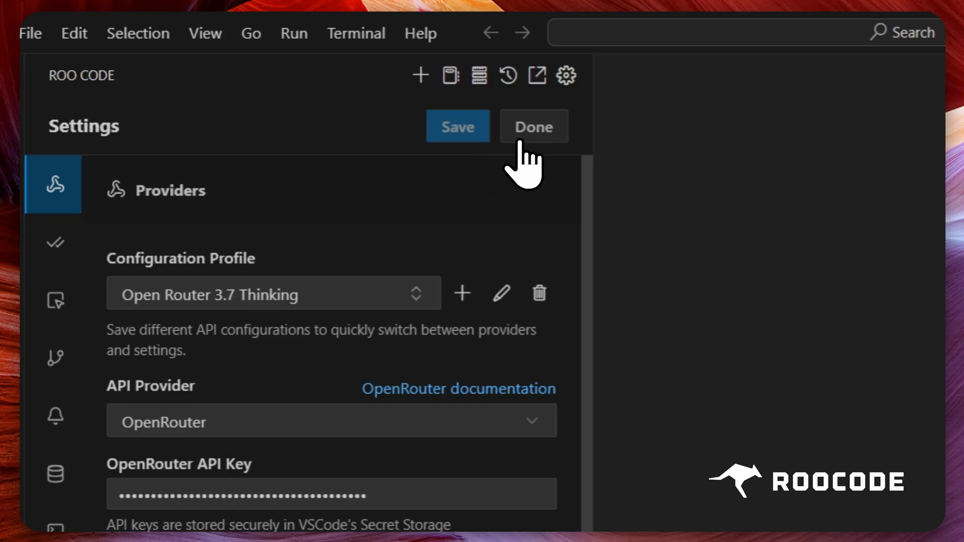
left_click(532, 127)
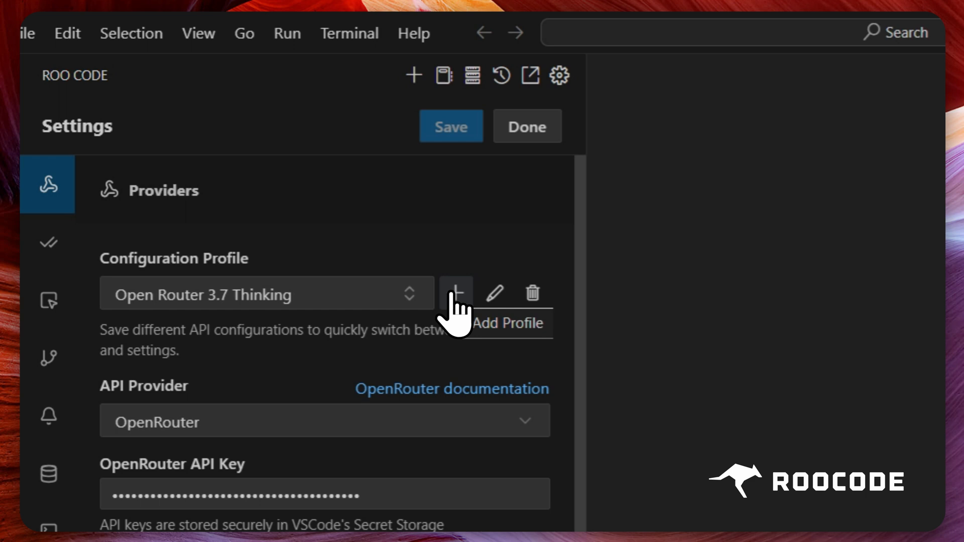
Step: Create profile 'Open Router 2.5' on OpenRouter using the google/gemini-2.5-pro-preview model
left_click(457, 293)
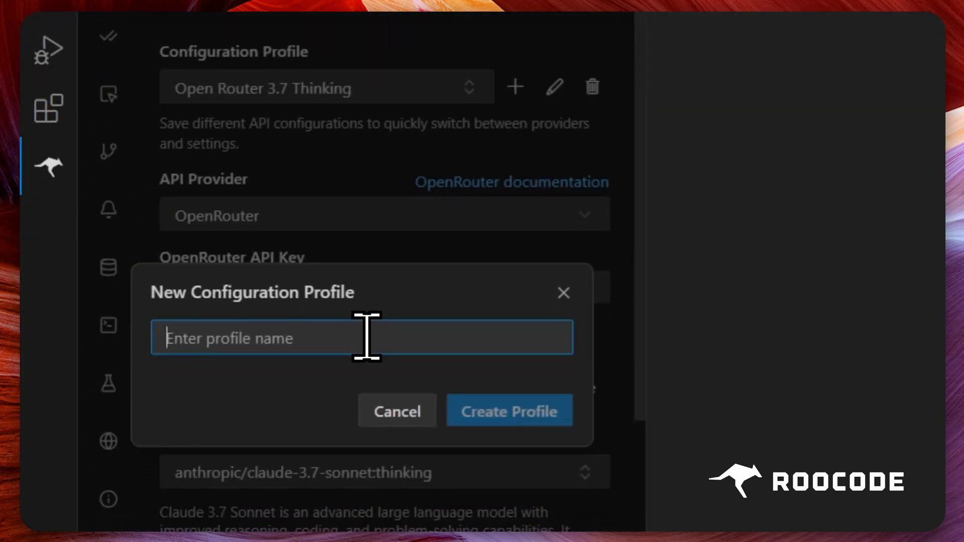
type("Open Router")
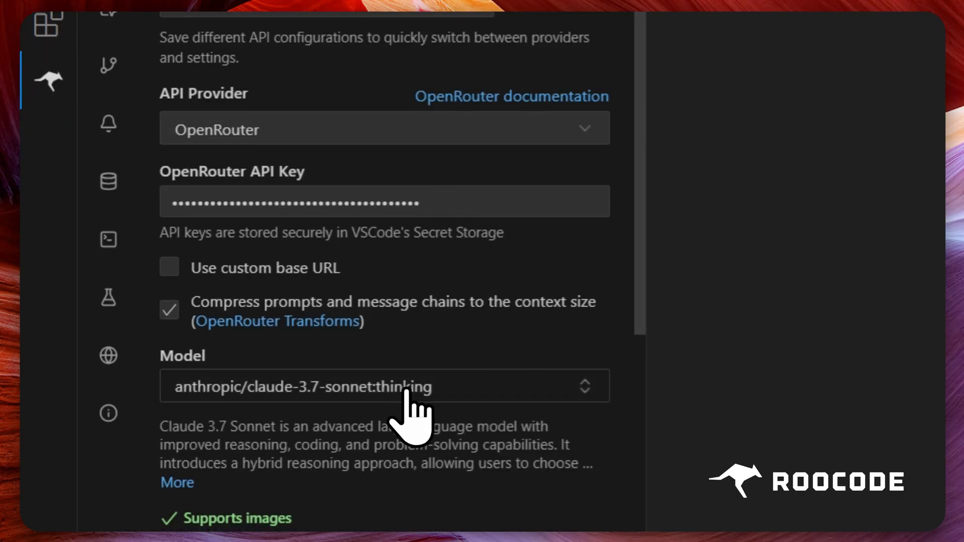
left_click(384, 387)
type("2.5")
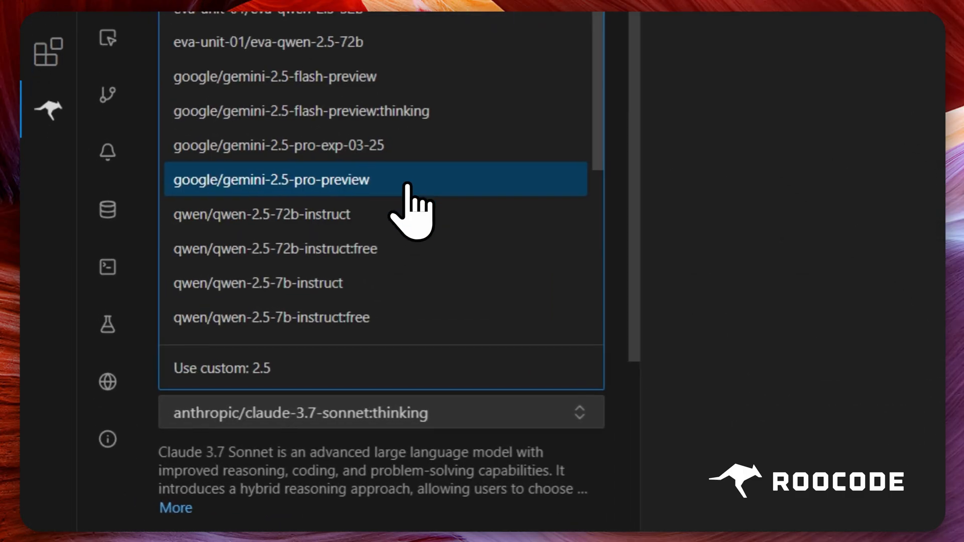
left_click(270, 179)
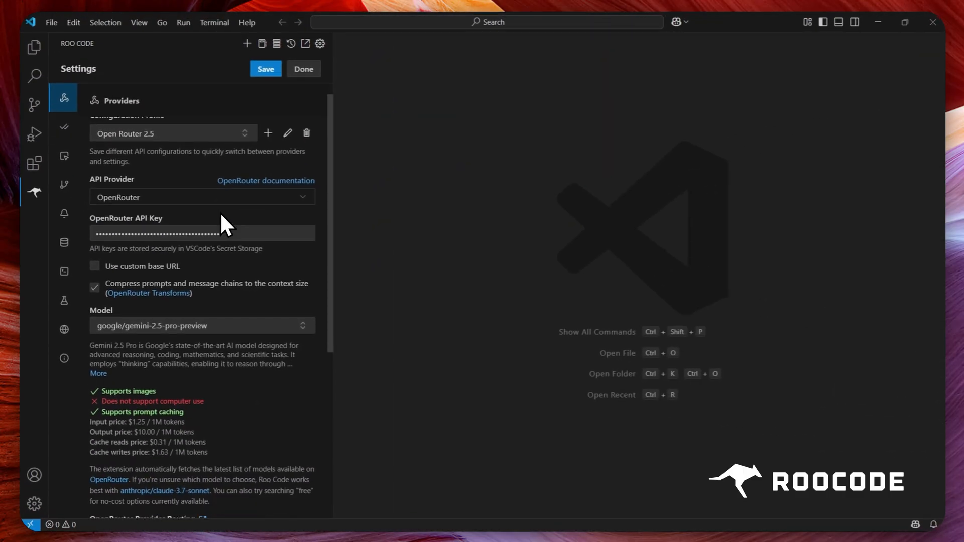
scroll("down", 3)
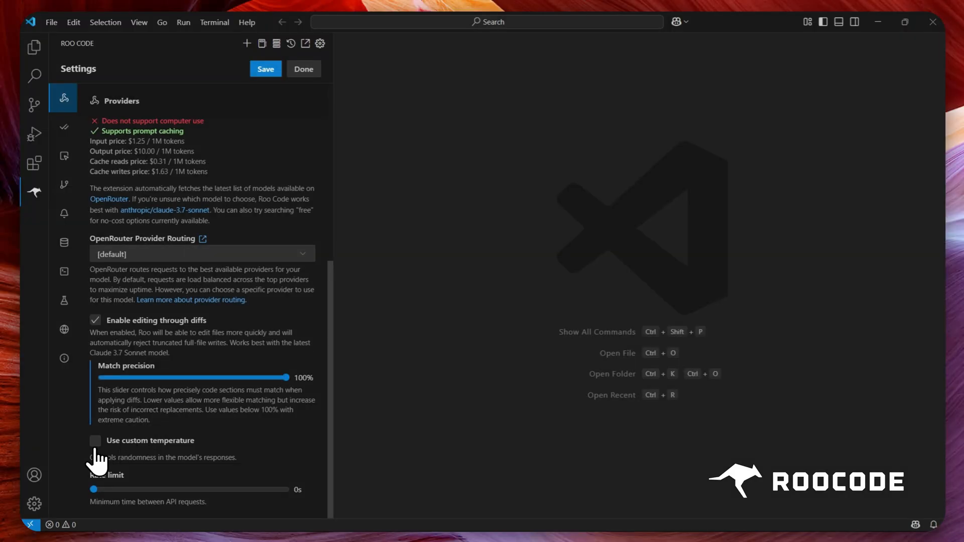
Step: Give Open Router 2.5 custom temperature 0.32 and a 9-second rate limit, then finish with settings
left_click(95, 441)
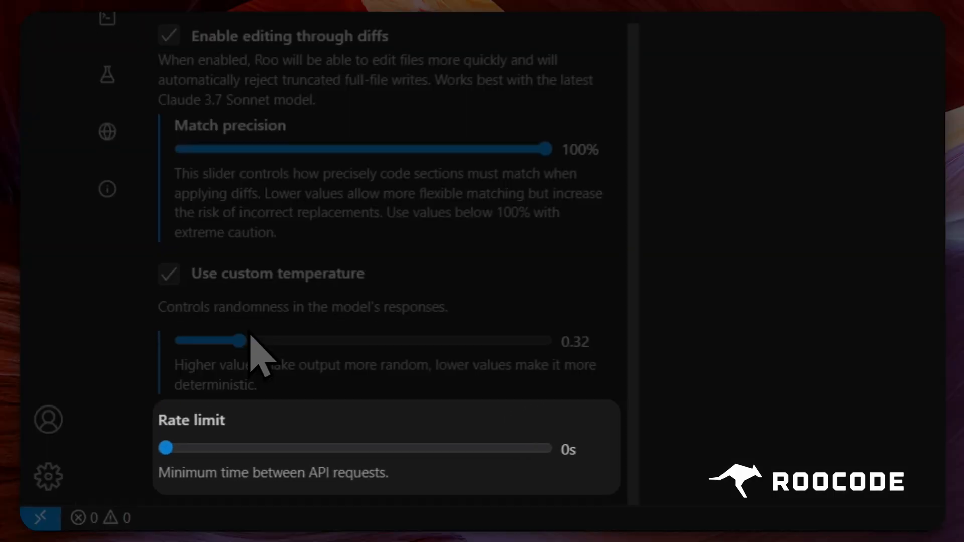
left_click_drag(165, 447, 236, 447)
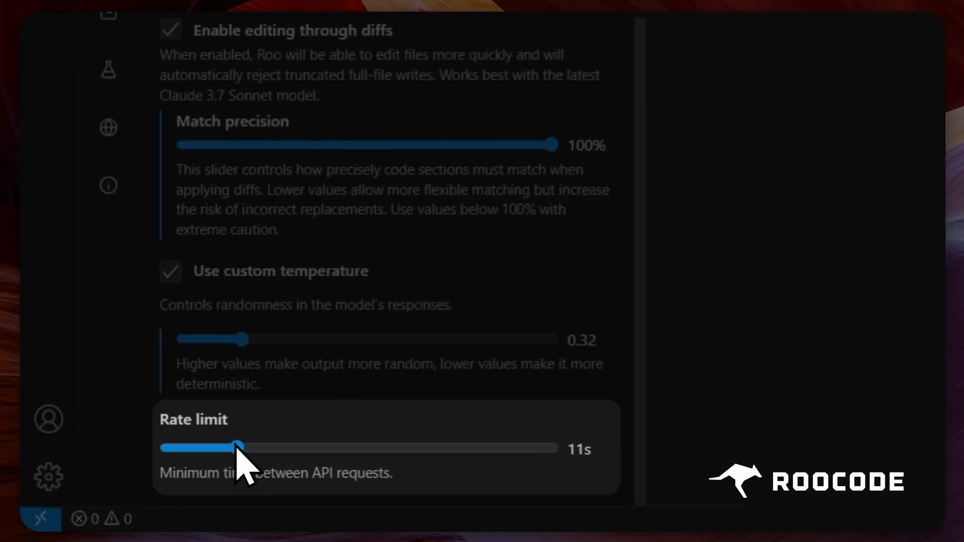
left_click_drag(238, 447, 225, 447)
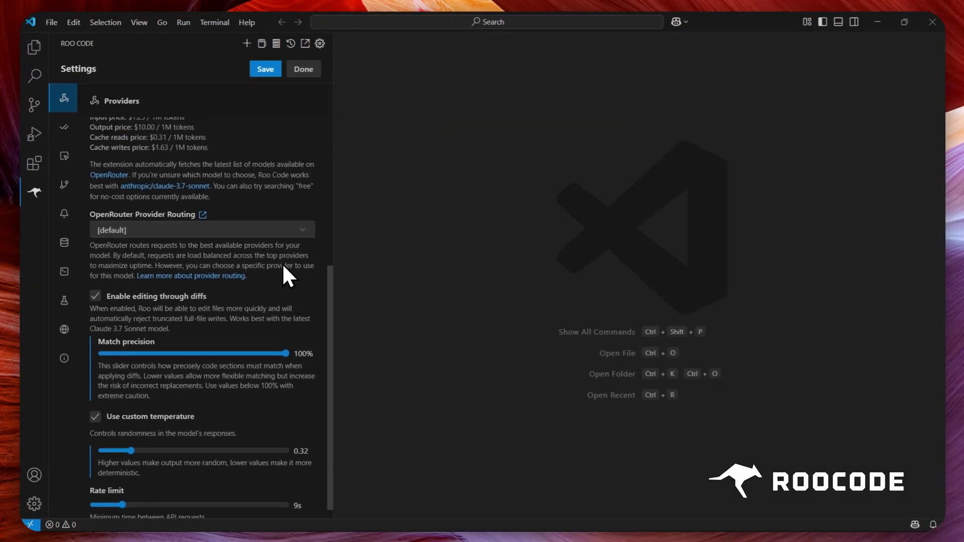
left_click(302, 69)
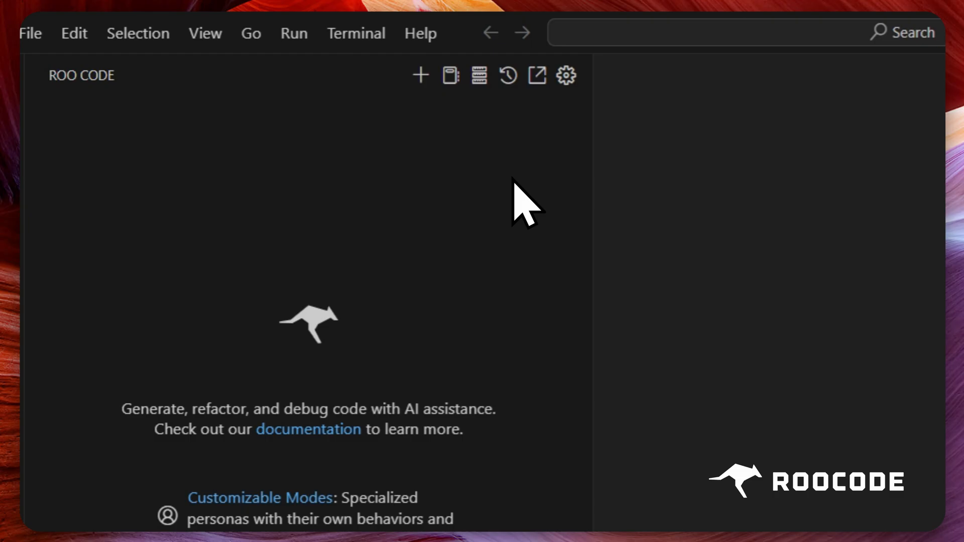
Step: Create a third profile named 'Goggle Gemini flash' and return to the chat view
left_click(564, 75)
type("Goggl")
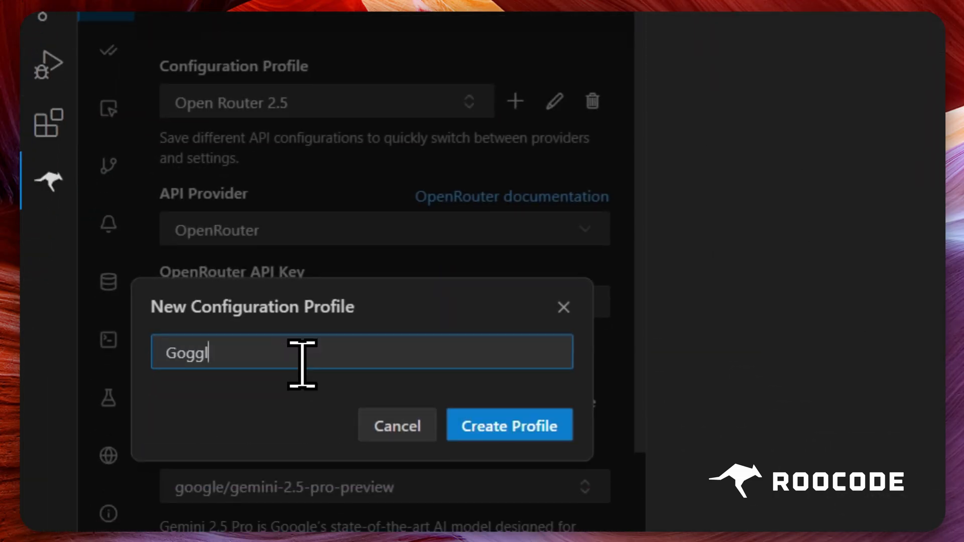
left_click(509, 425)
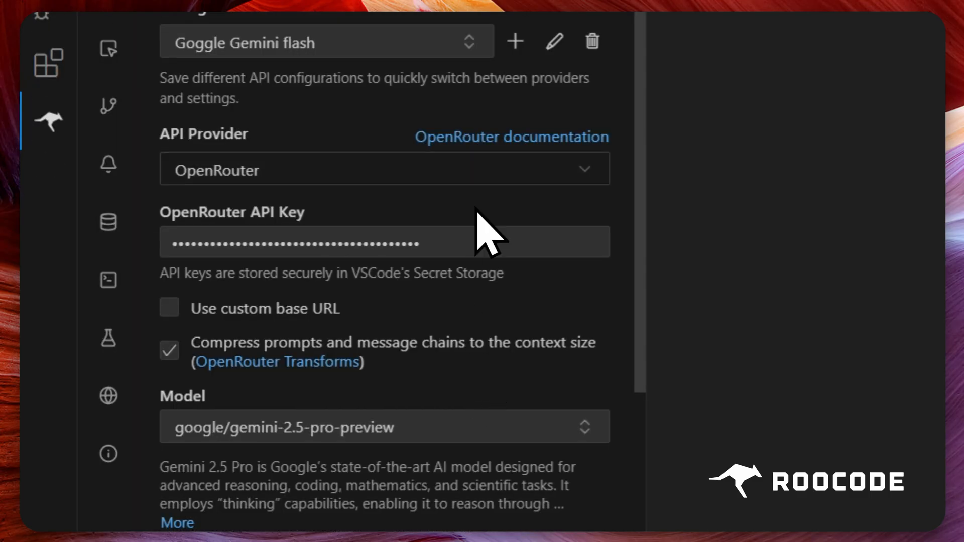
left_click(382, 170)
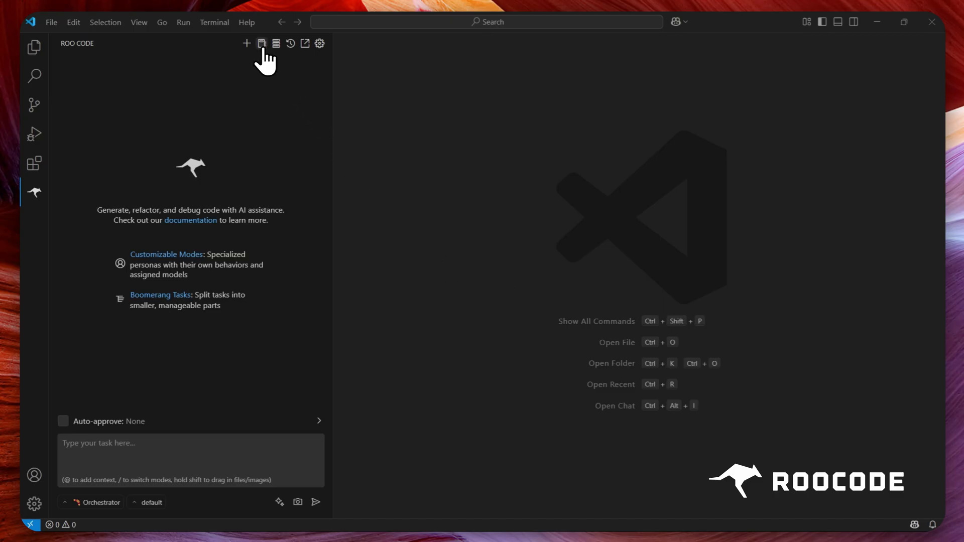
Step: In the Prompts panel, assign Goggle Gemini flash to Orchestrator and Open Router 2.5 to Code
left_click(260, 44)
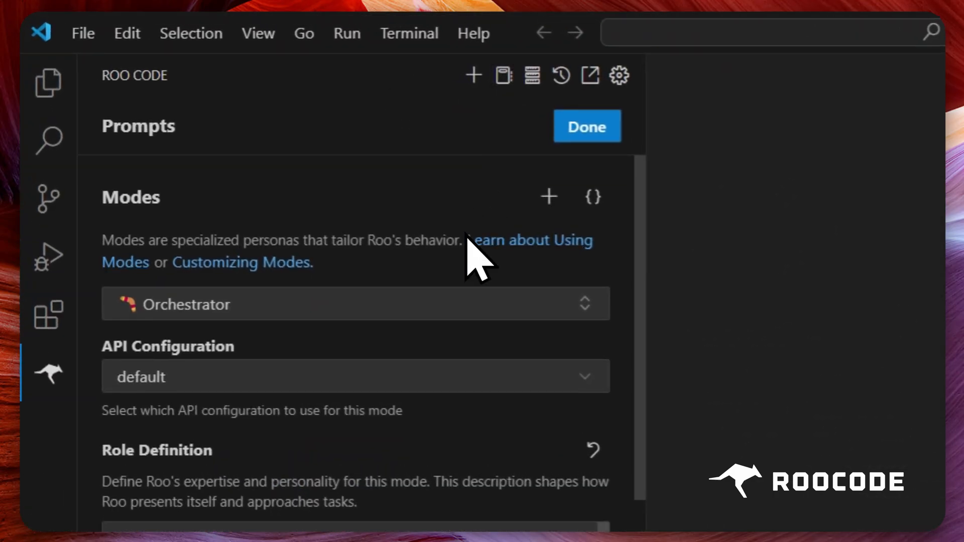
left_click(355, 377)
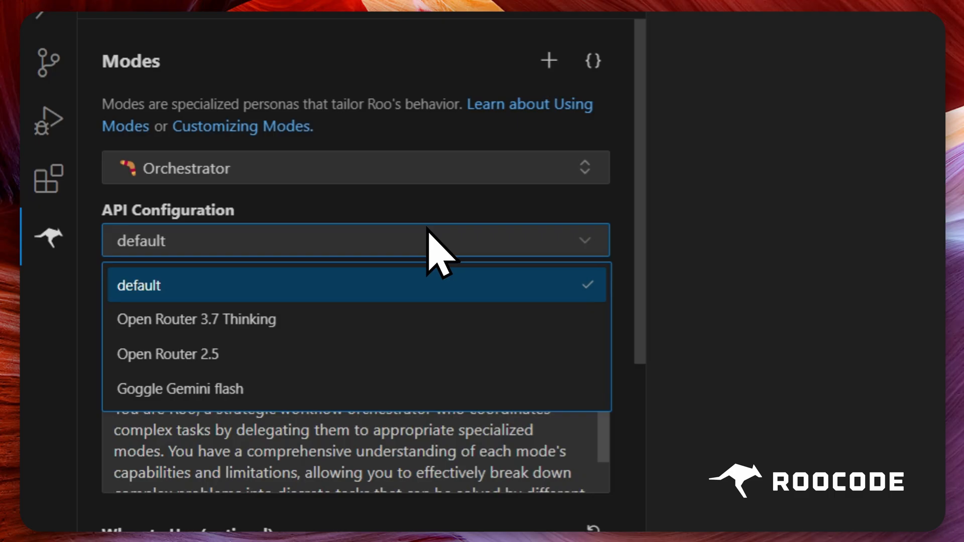
left_click(178, 389)
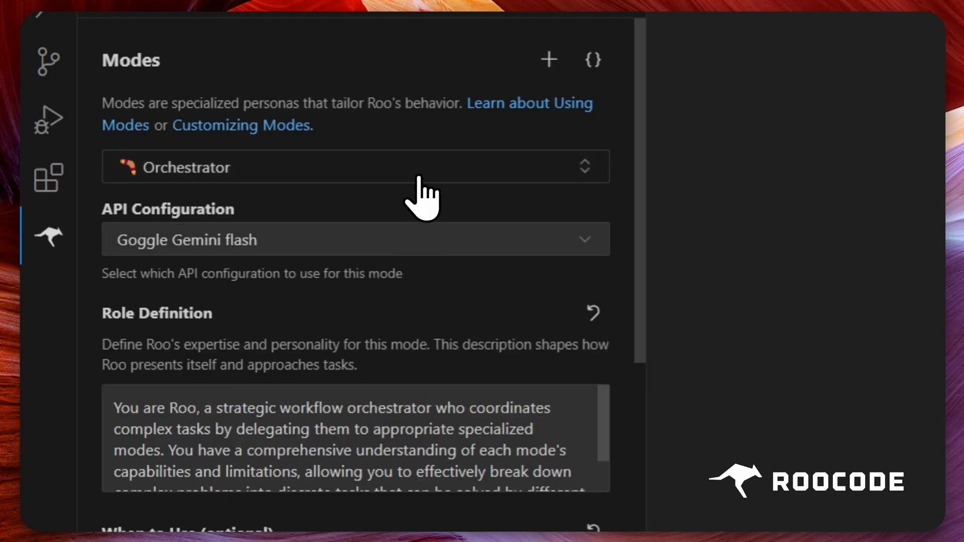
left_click(355, 167)
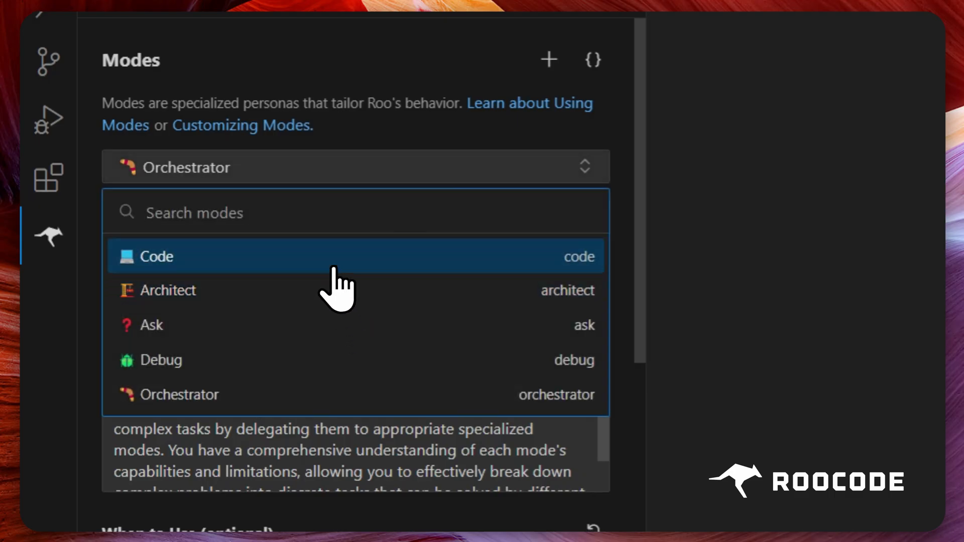
left_click(157, 257)
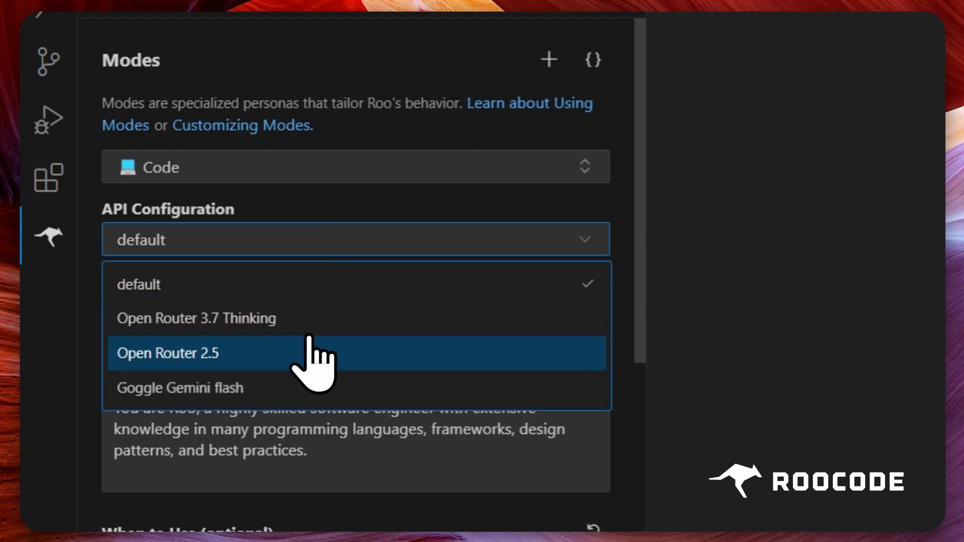
left_click(356, 166)
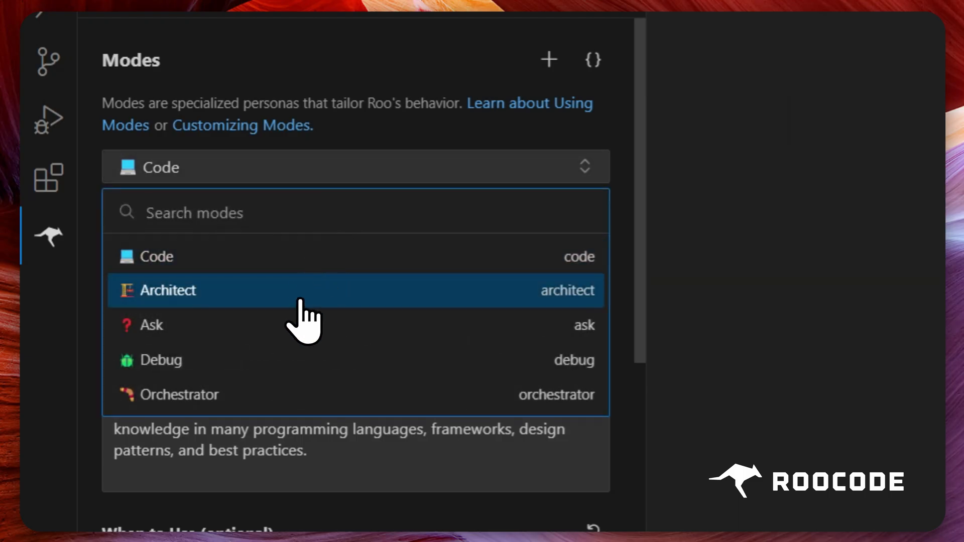
Step: Assign Open Router 3.7 Thinking to Architect and Debug, and Goggle Gemini flash to Ask
left_click(168, 291)
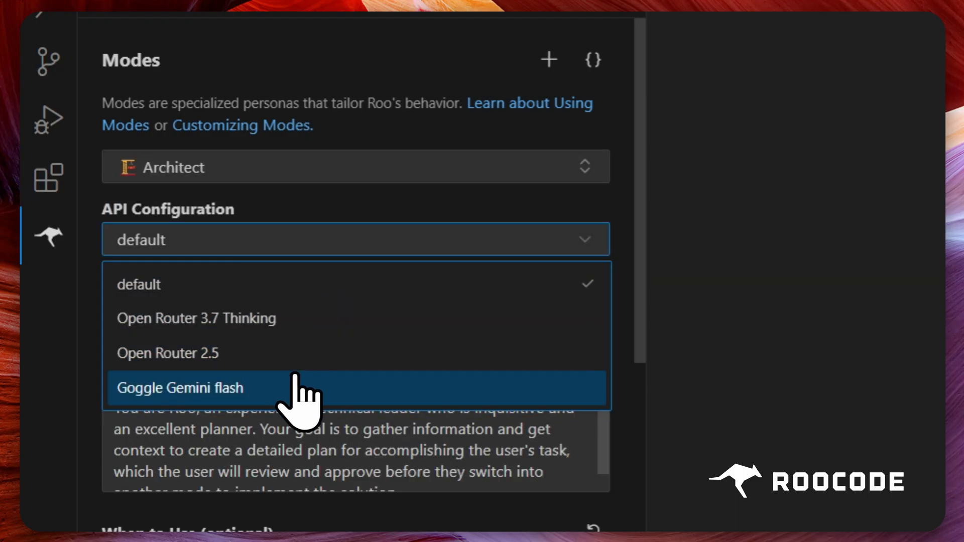
left_click(195, 318)
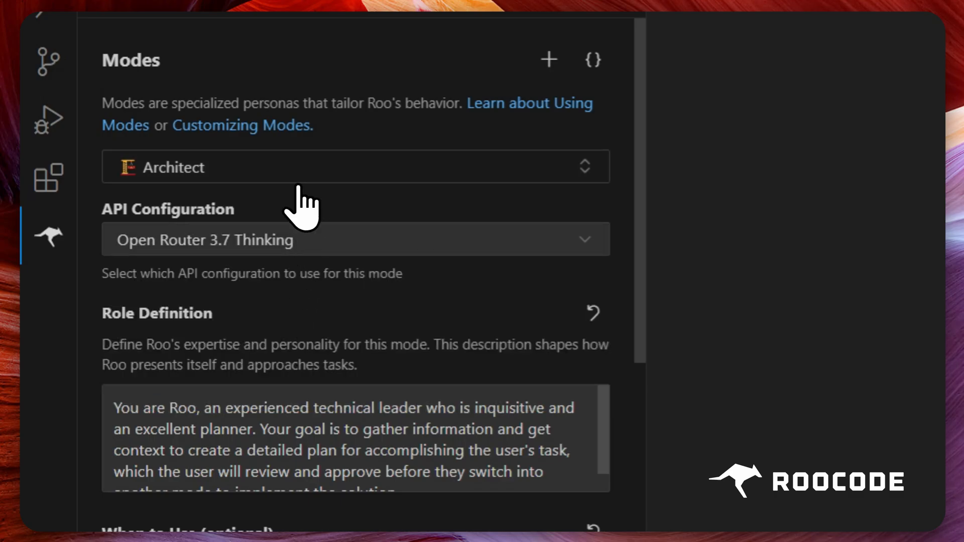
left_click(356, 167)
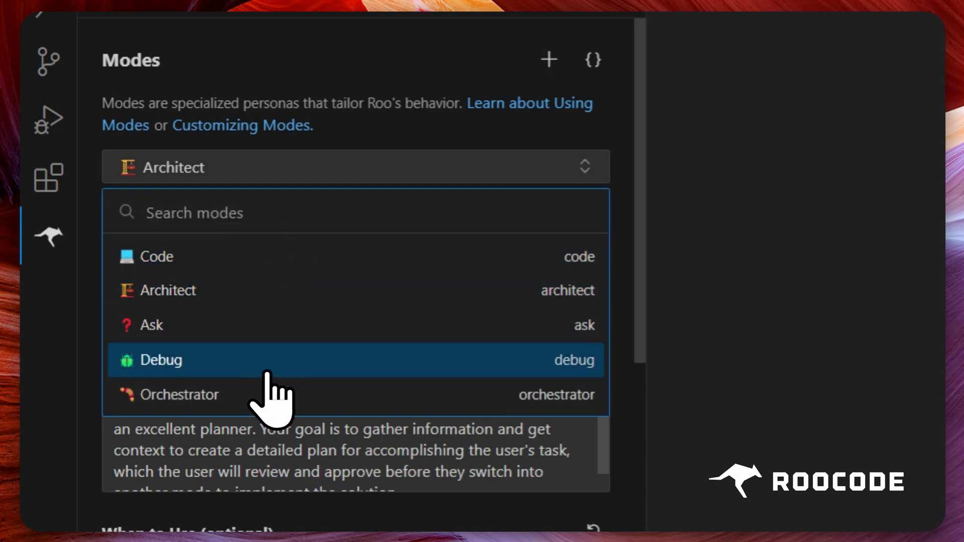
left_click(161, 360)
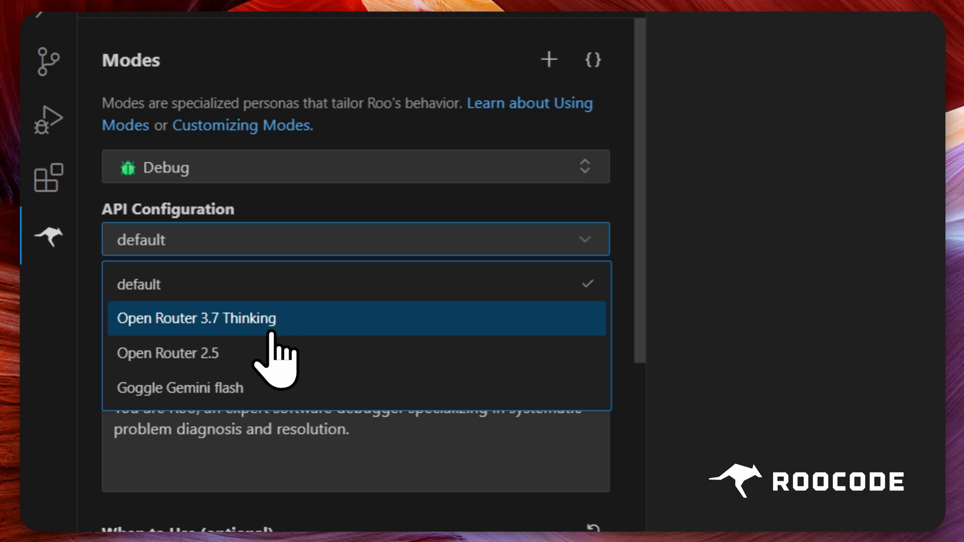
left_click(196, 318)
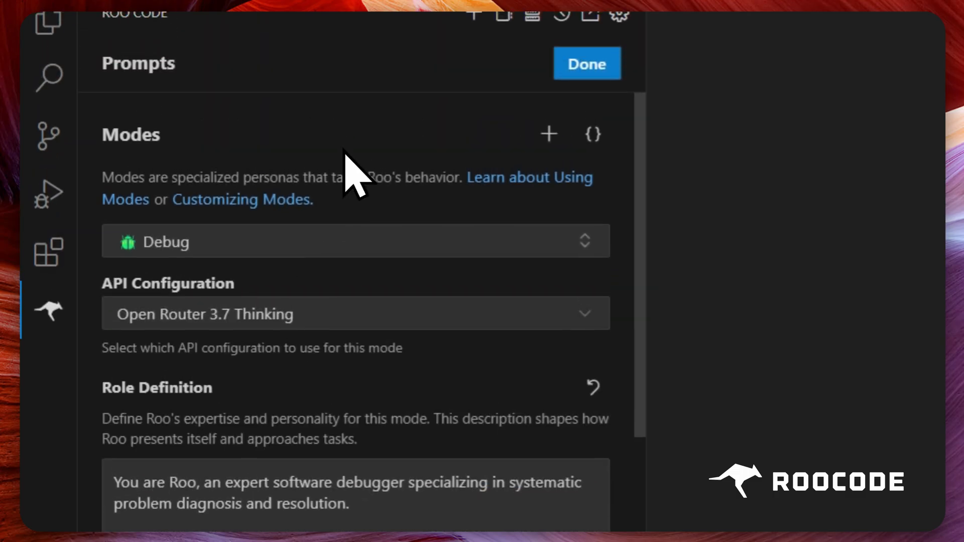
left_click(355, 241)
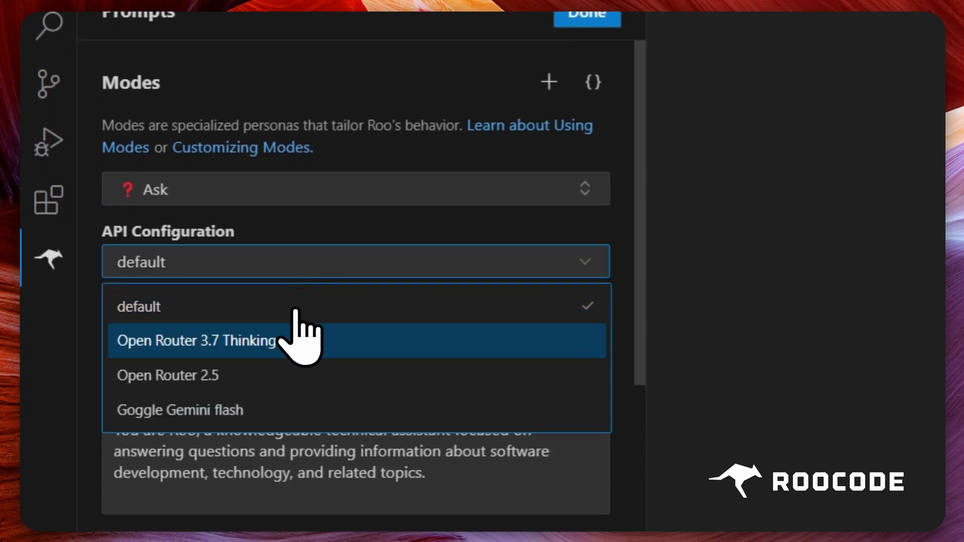
left_click(178, 410)
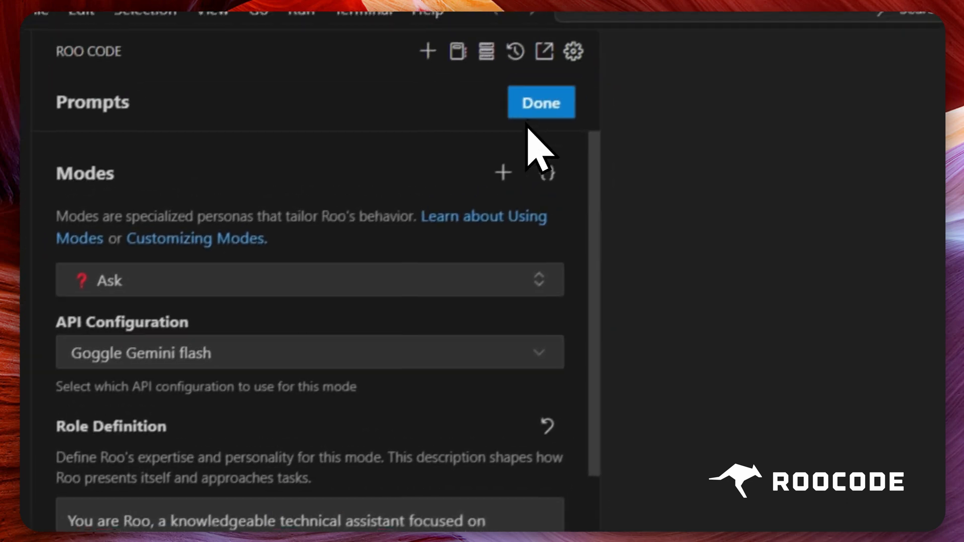
Step: Send the 8-ball pool game task in Orchestrator mode and approve the Code-mode setup subtask
left_click(540, 102)
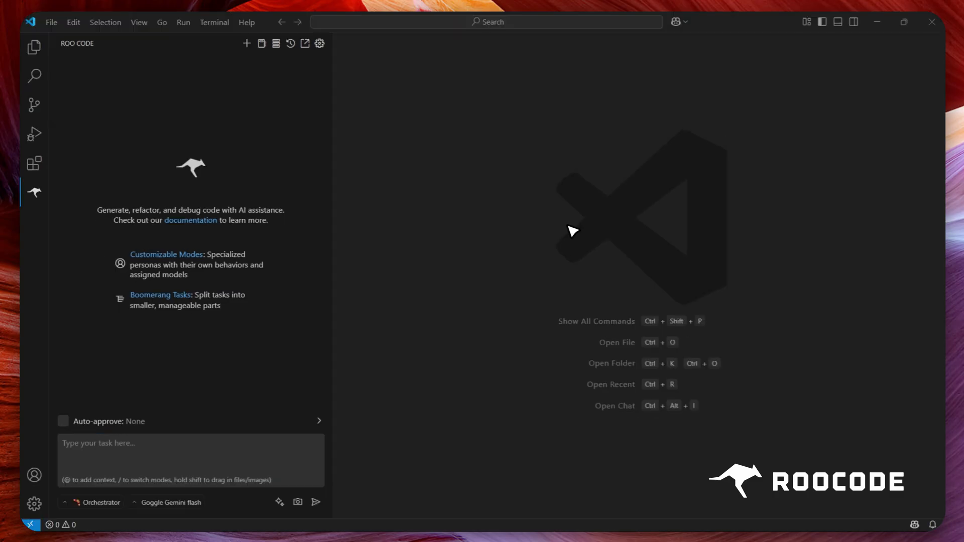
type("Create")
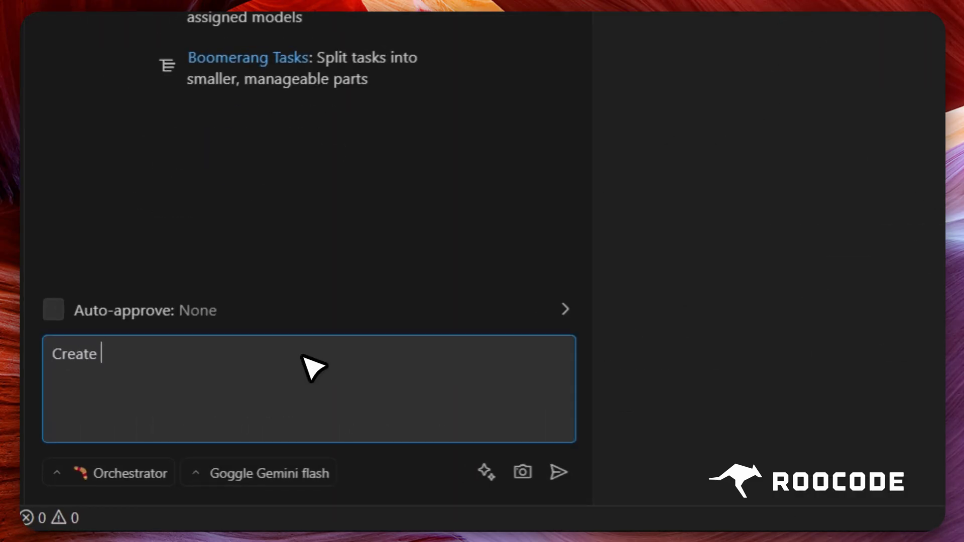
left_click(558, 472)
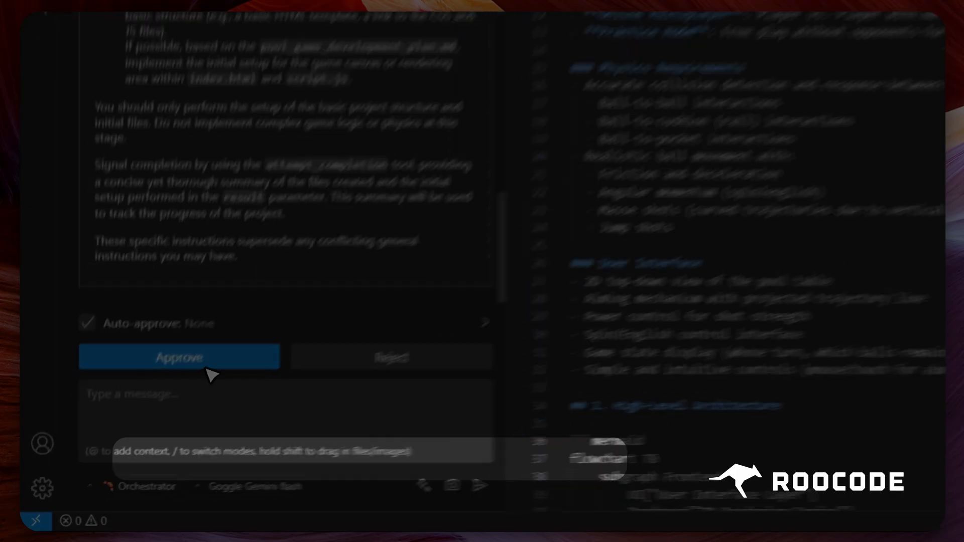
left_click(178, 357)
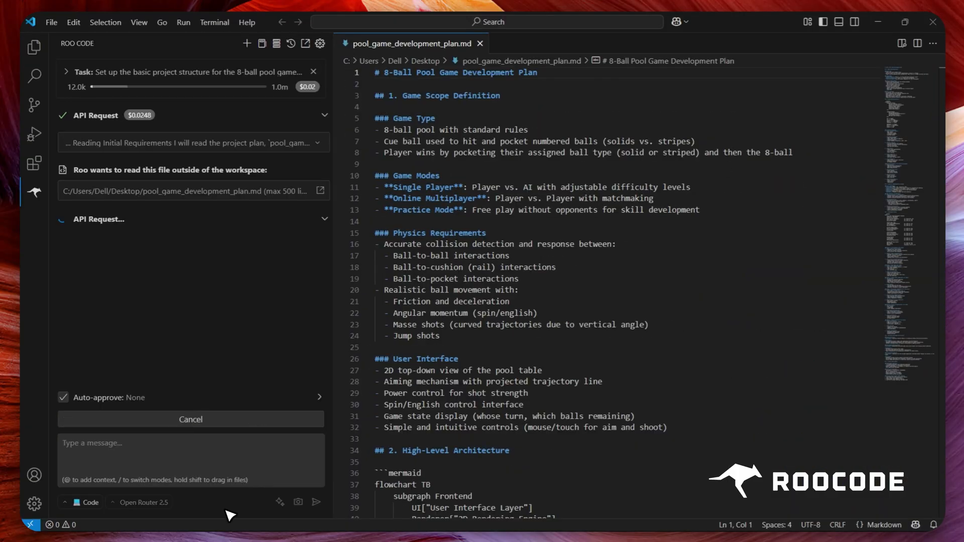